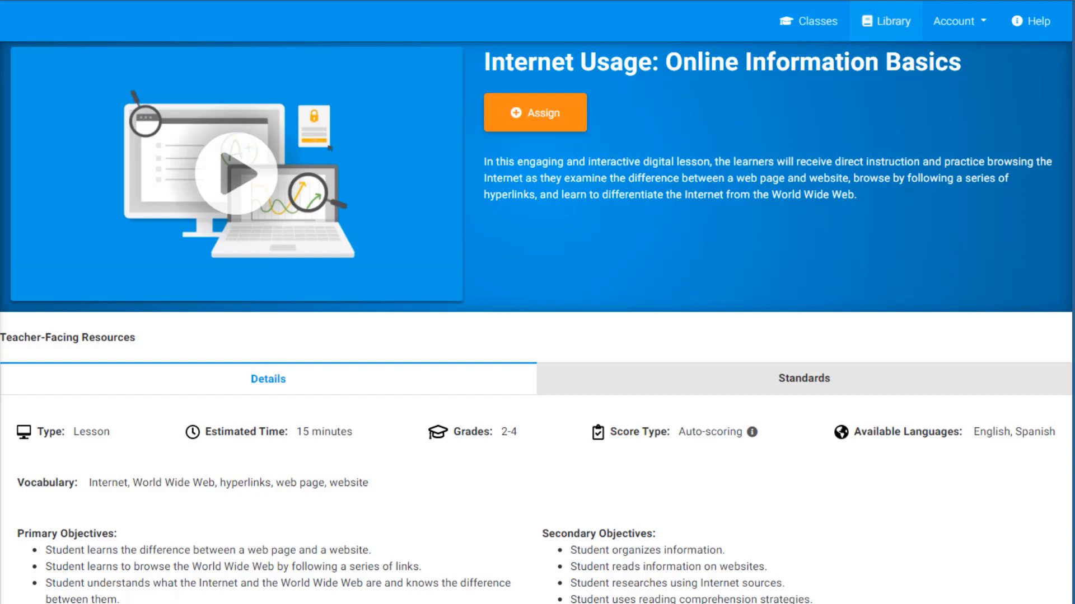
- Launch the keyboarding practice from the Internet Usage lesson and reach the Exercise Complete screen
left_click(235, 180)
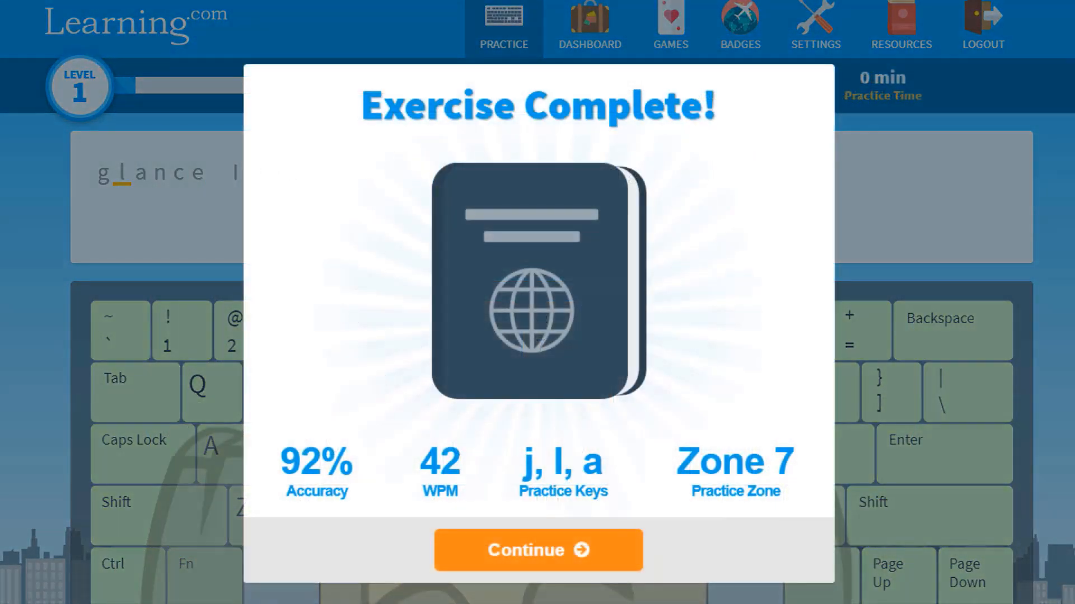
- Continue past the results and add a trendline to the sweater sales chart via Chart Tools Layout
left_click(540, 550)
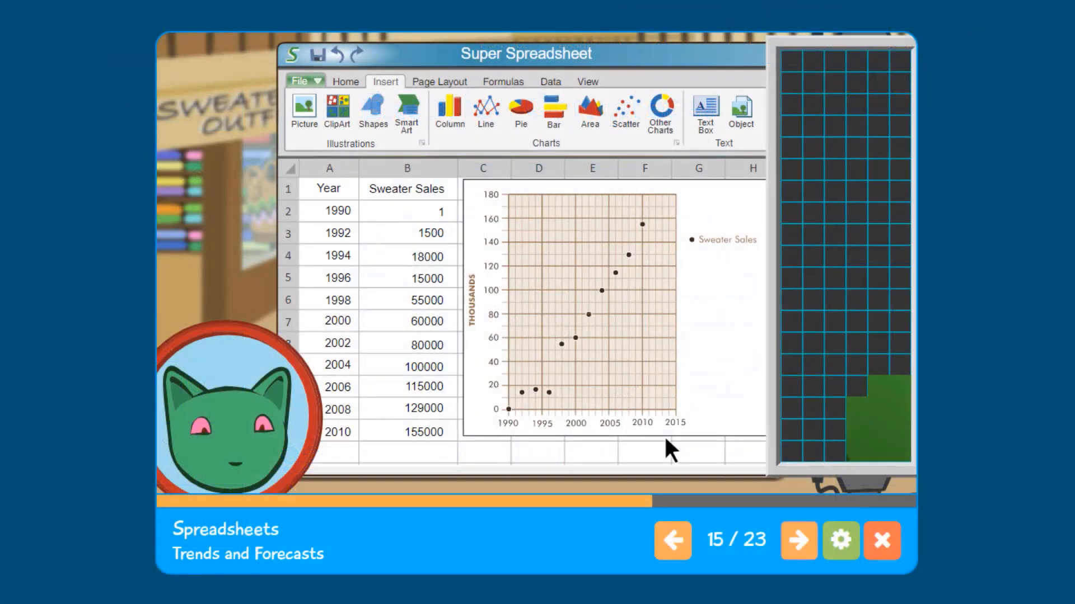
left_click(595, 302)
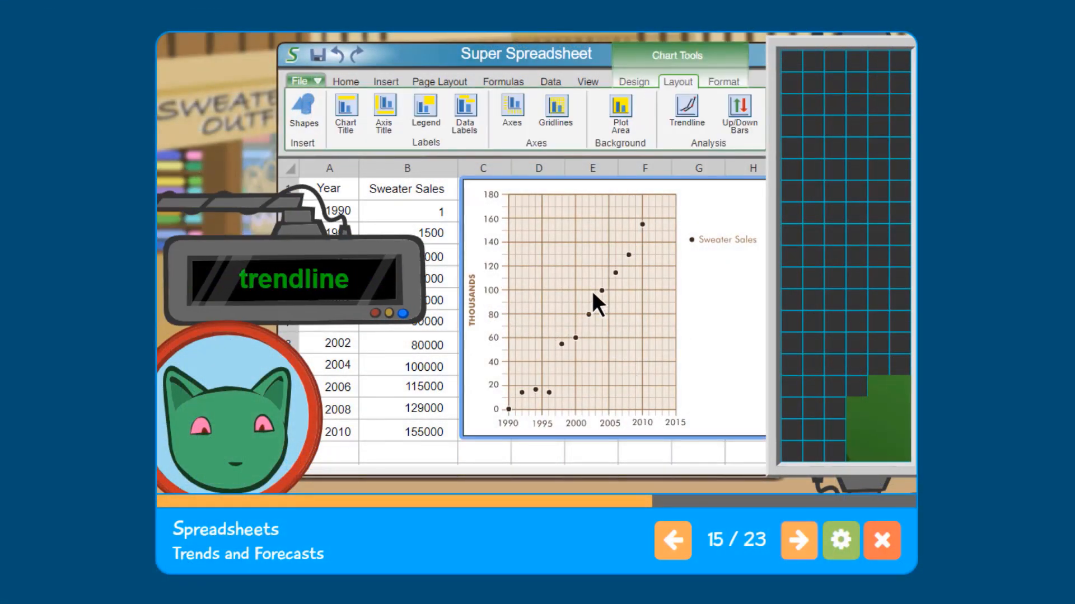
left_click(687, 108)
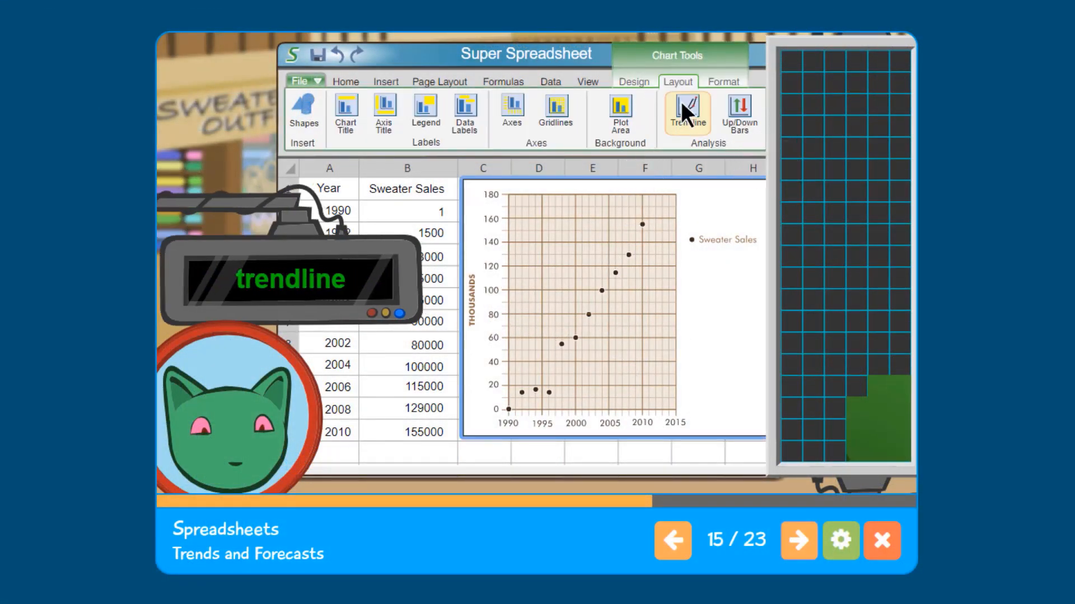
left_click(687, 106)
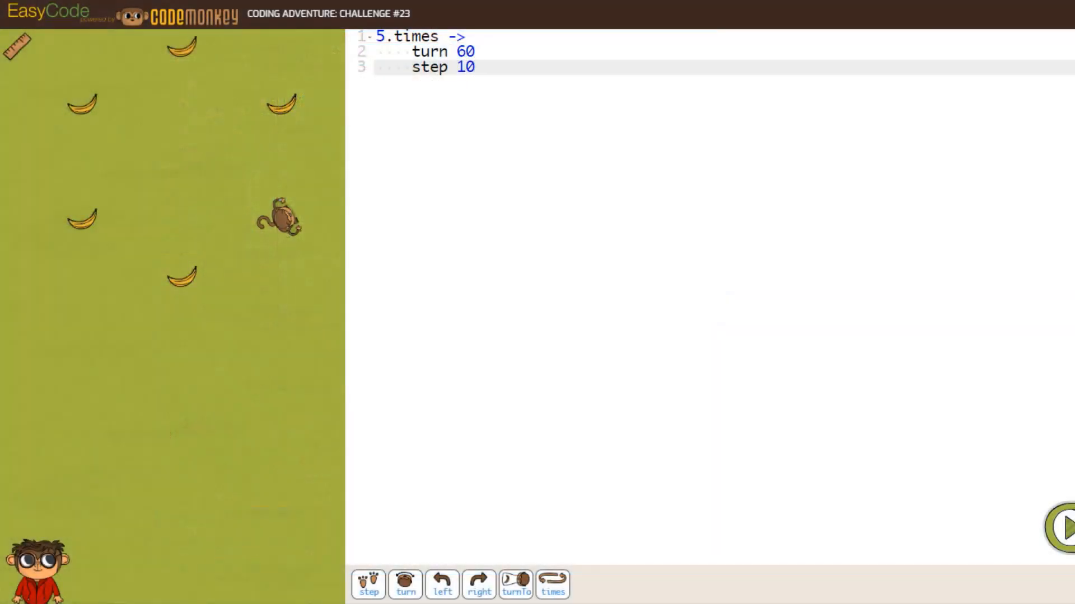
- Run the 5.times turn-and-step loop so the monkey collects every banana
left_click(1067, 534)
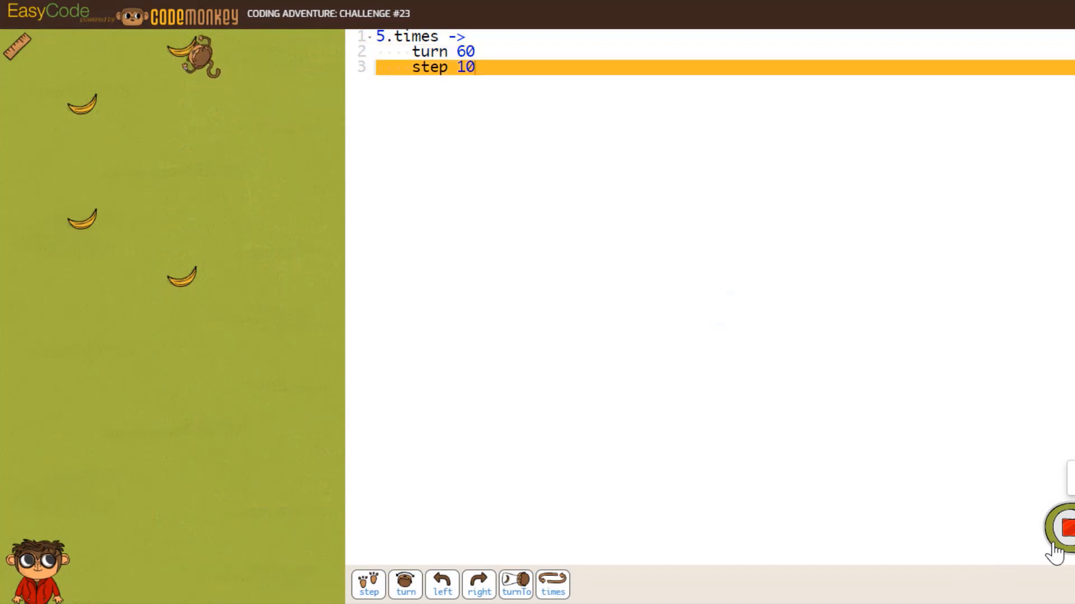
left_click(1069, 536)
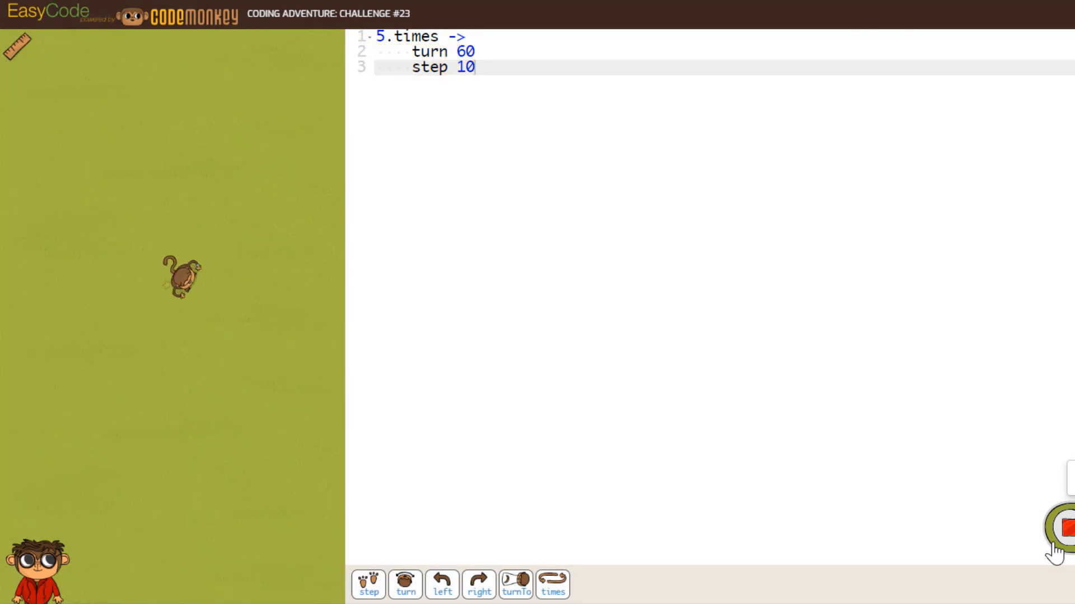
left_click(1067, 536)
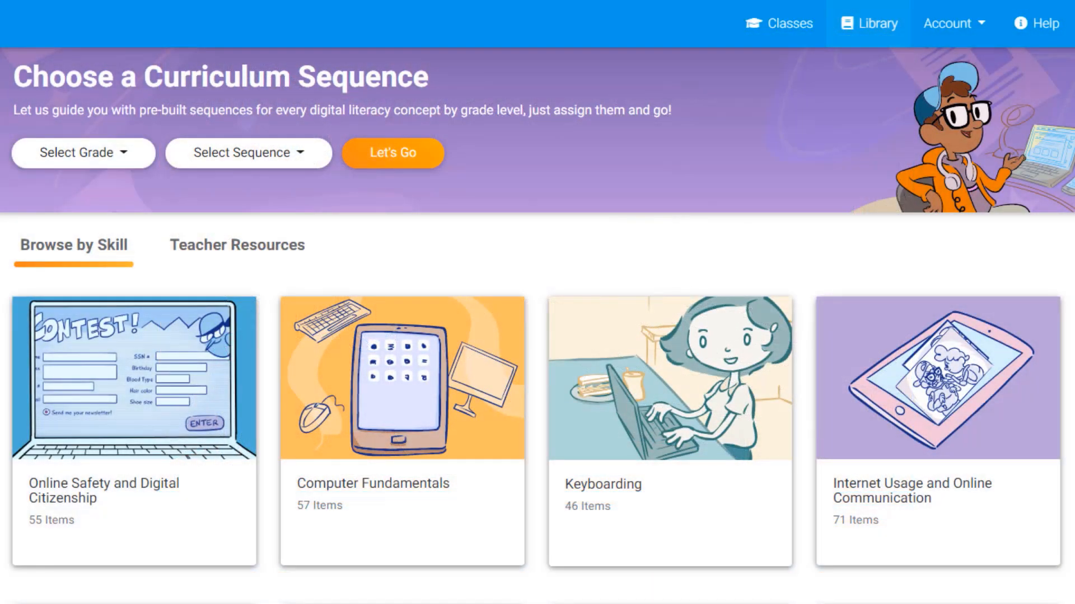
- Scroll the Browse by Skill cards and open Spreadsheets and Databases
scroll("down", 3)
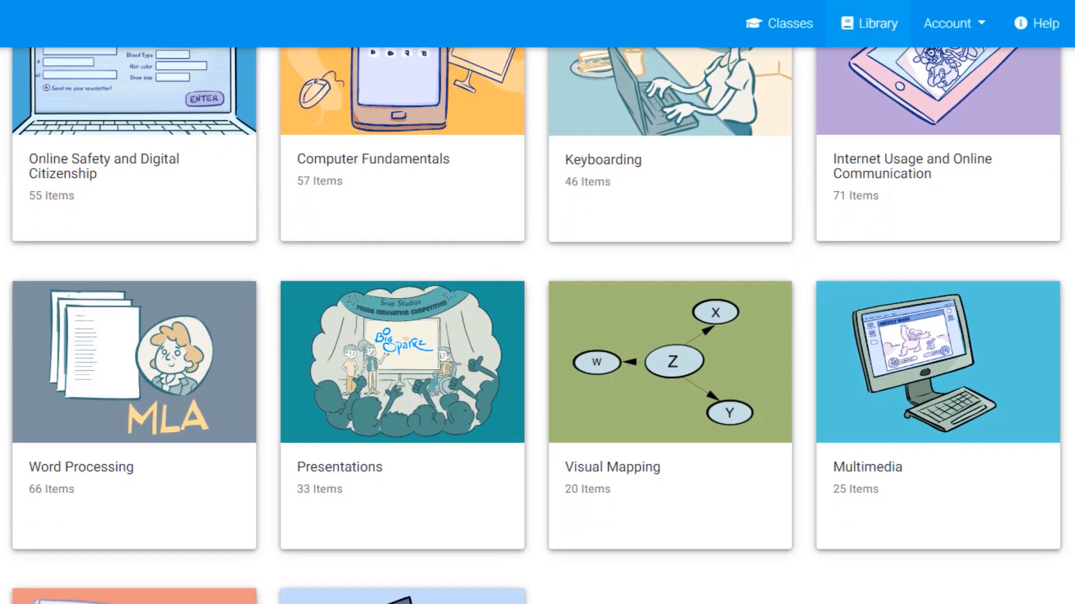
scroll("down", 3)
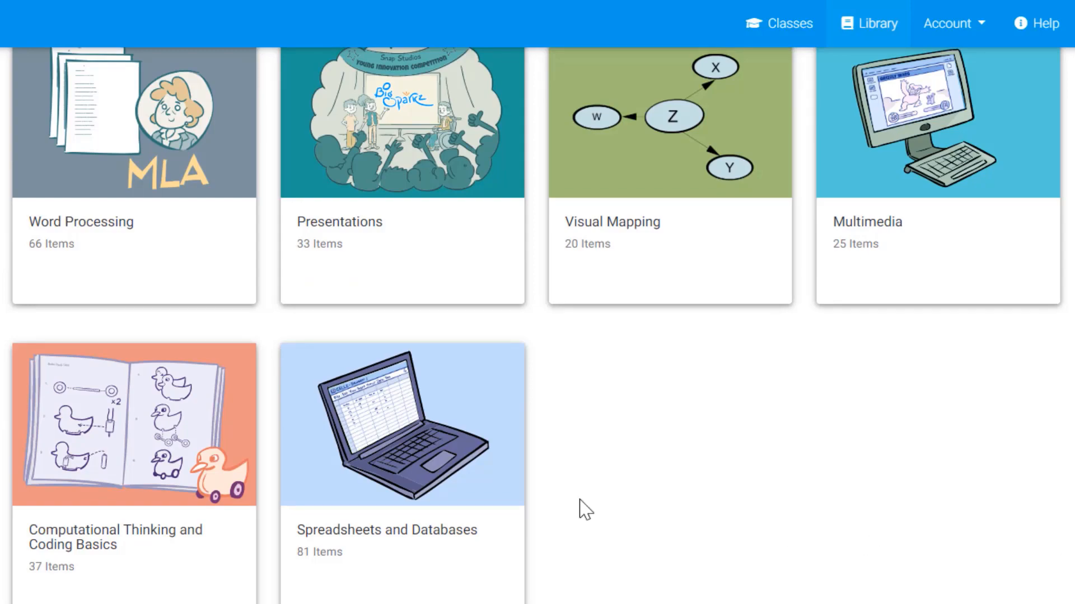
left_click(133, 428)
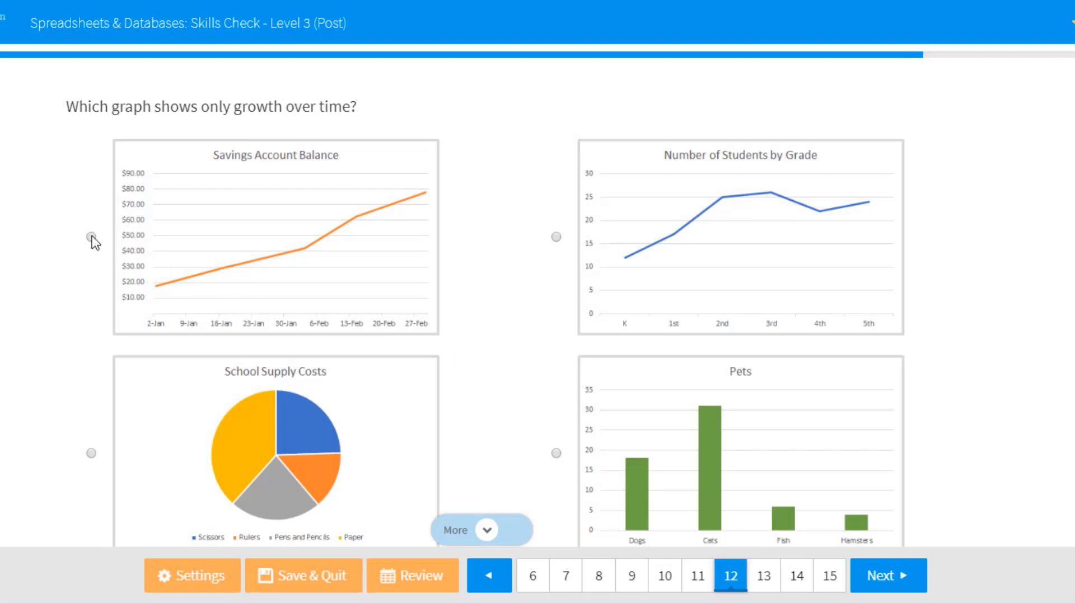
- Answer question 12 with the Savings Account Balance graph as the one showing only growth
left_click(90, 237)
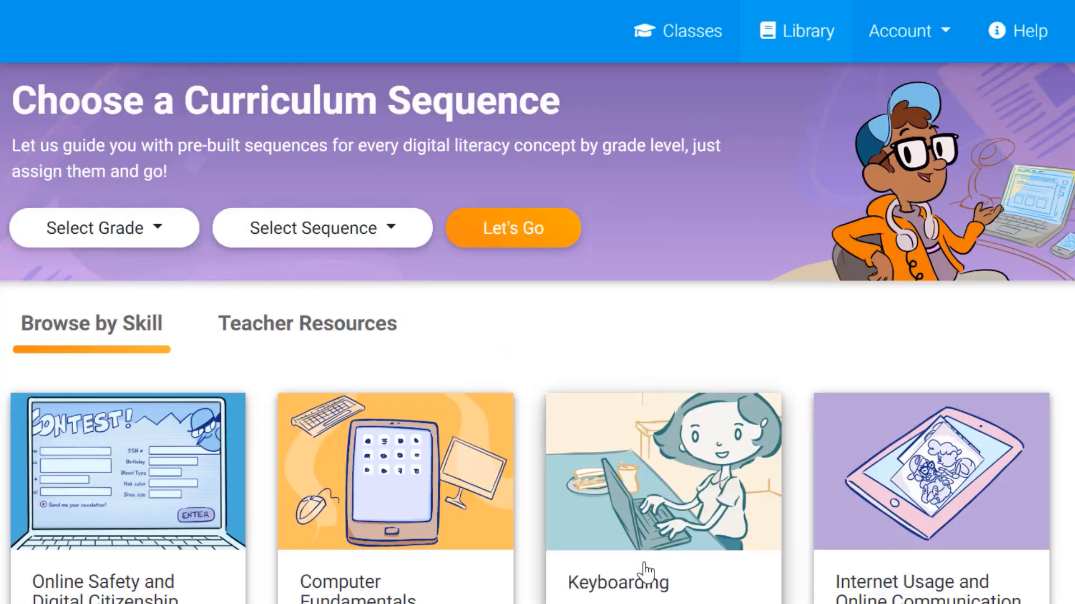
- Assign the Keyboarding A to E lesson to the EasyTech class and view that class
left_click(651, 471)
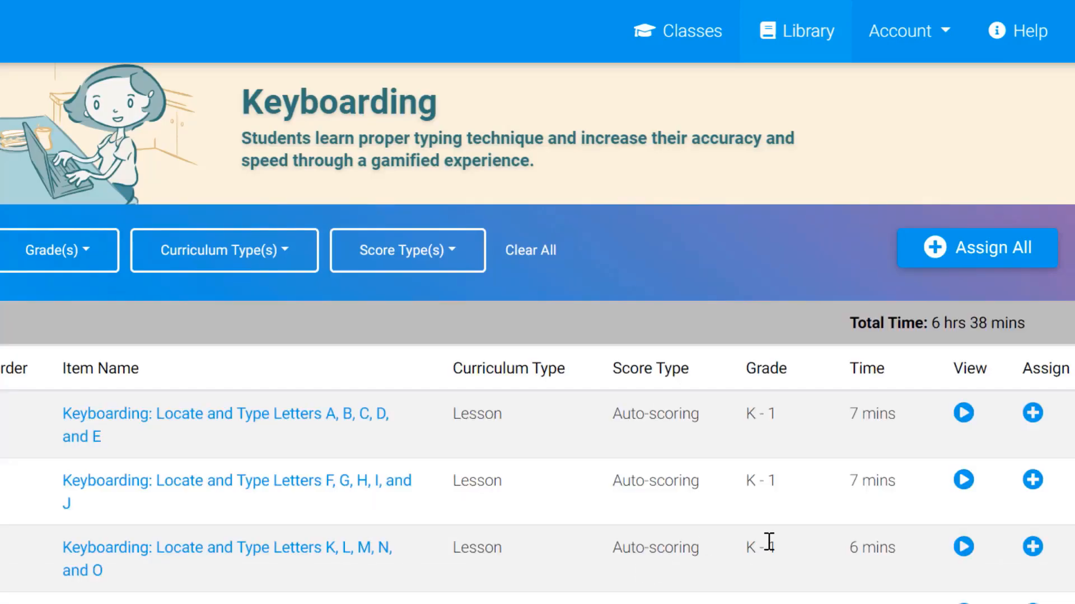
left_click(1052, 413)
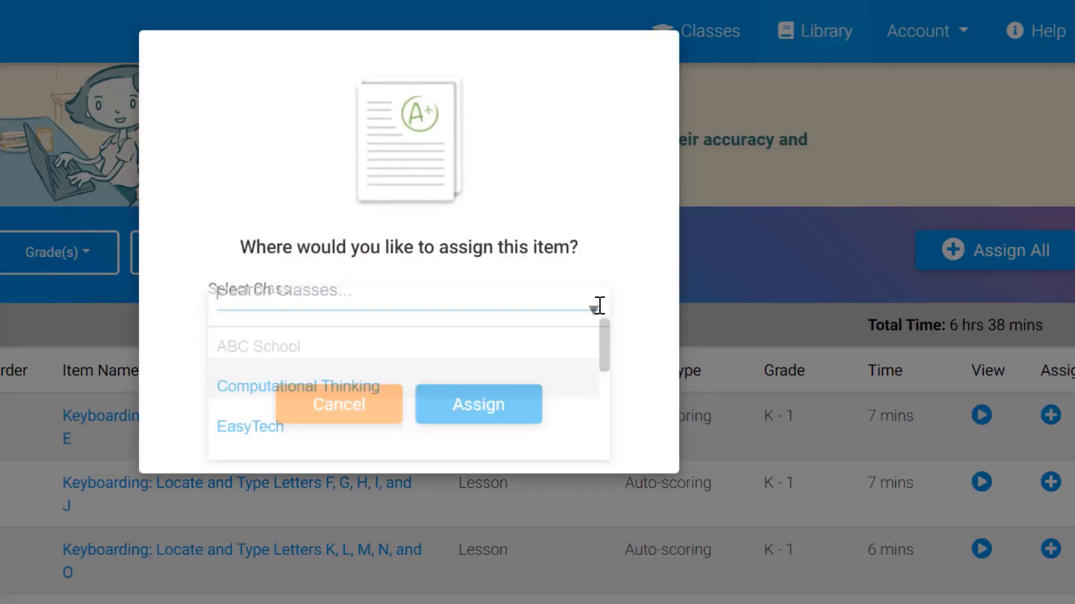
left_click(250, 426)
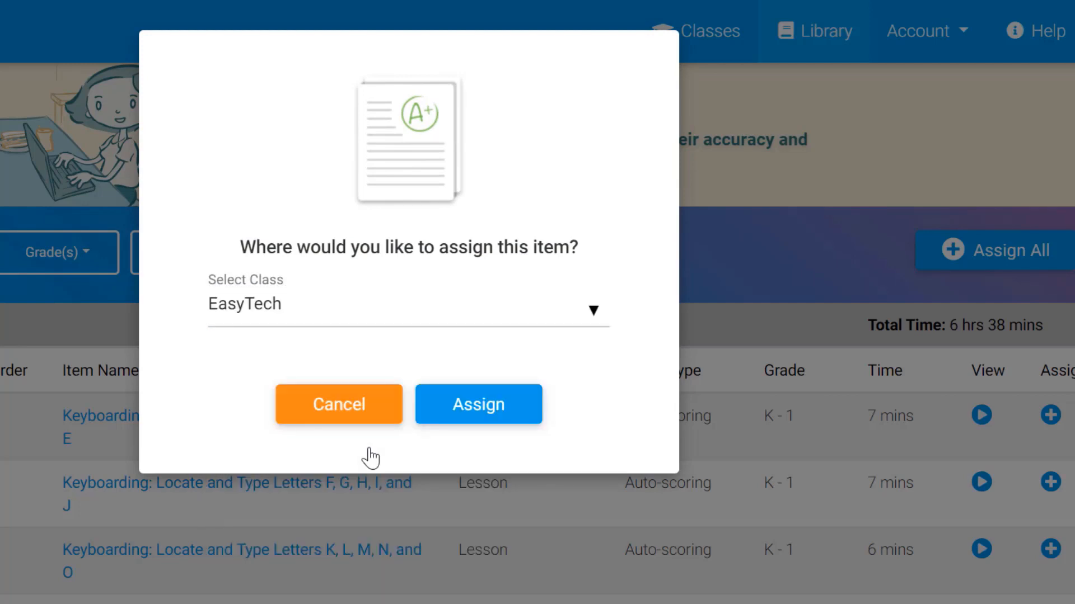
left_click(478, 404)
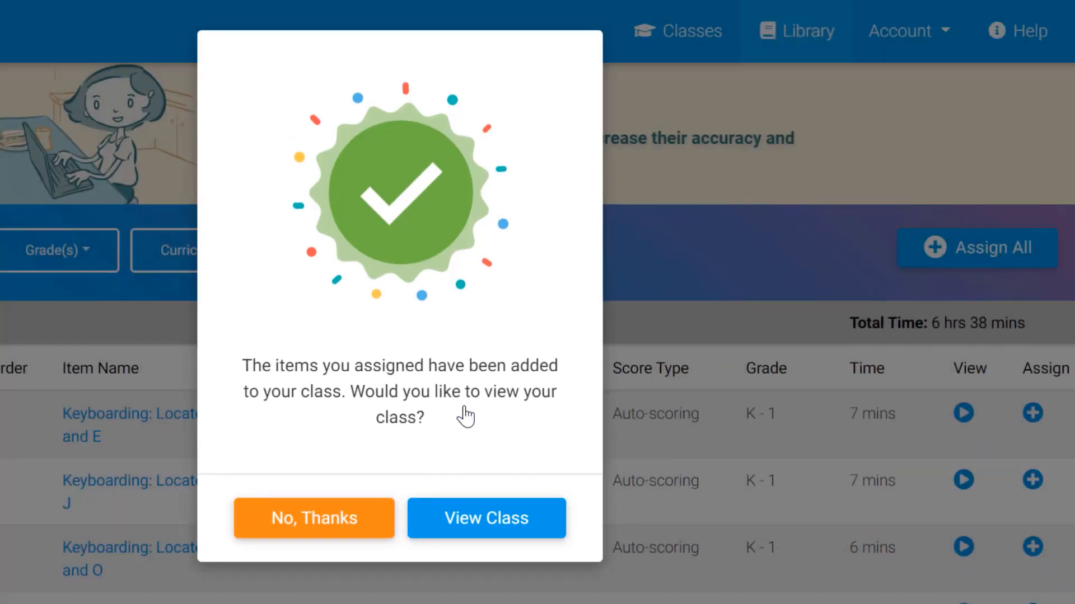
left_click(486, 519)
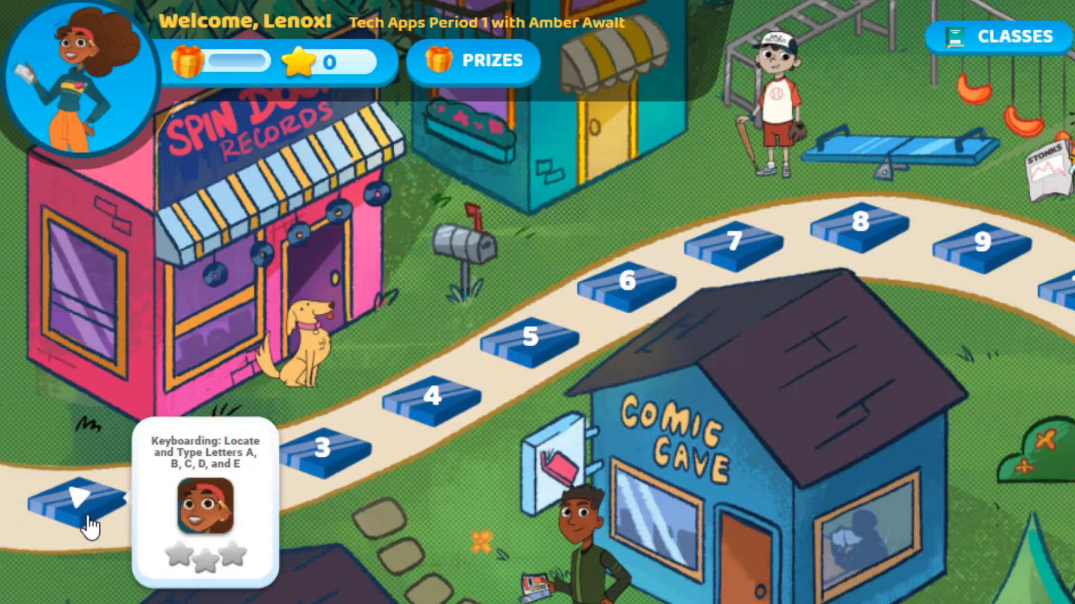
- Open the A to E lesson from the first map stop and play Introduction to Keyboards
left_click(78, 504)
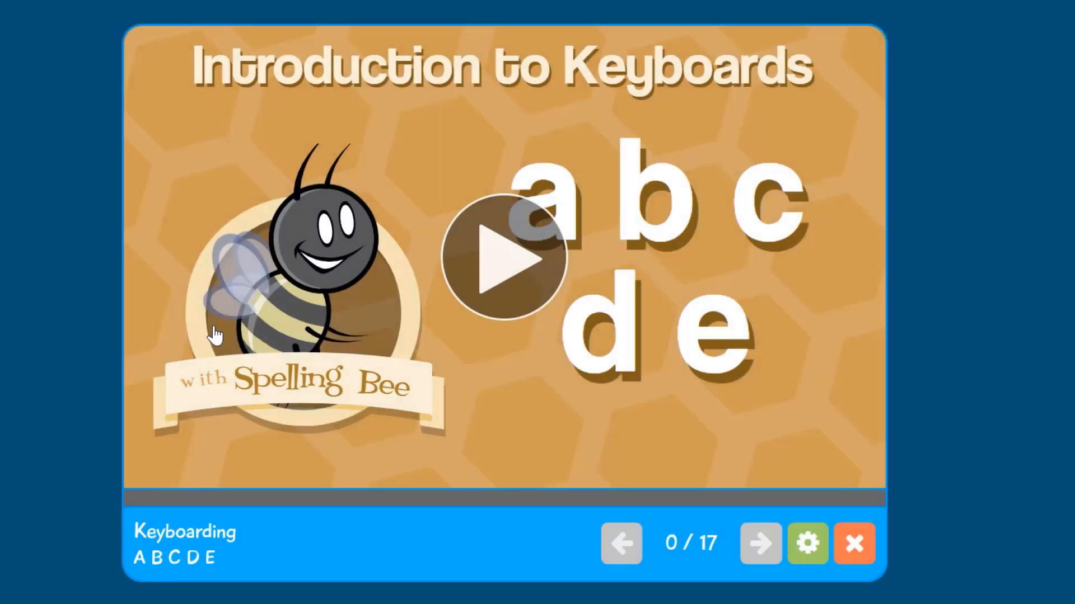
left_click(503, 265)
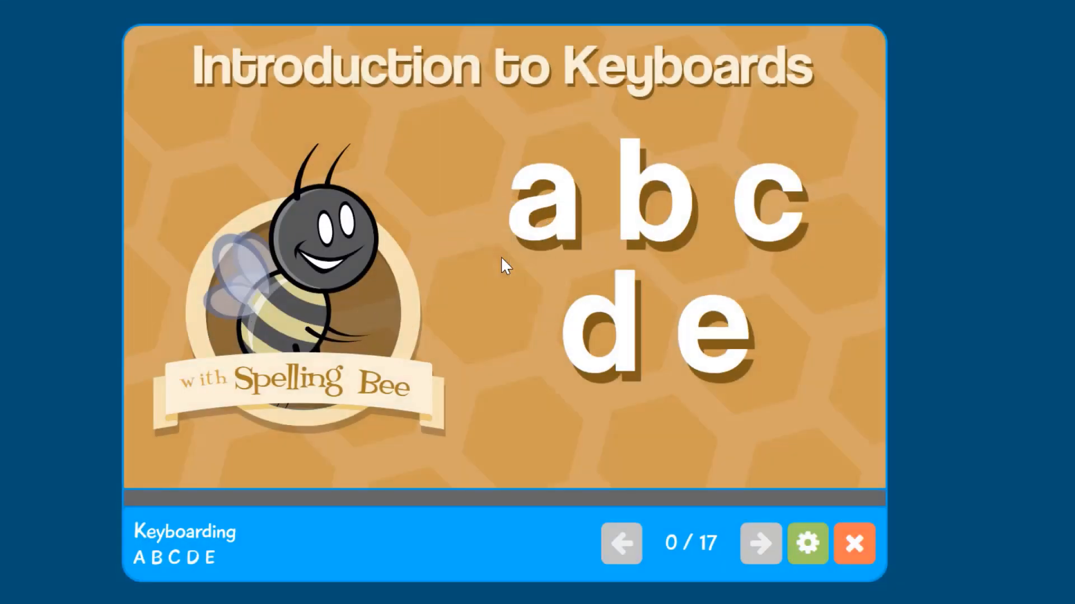